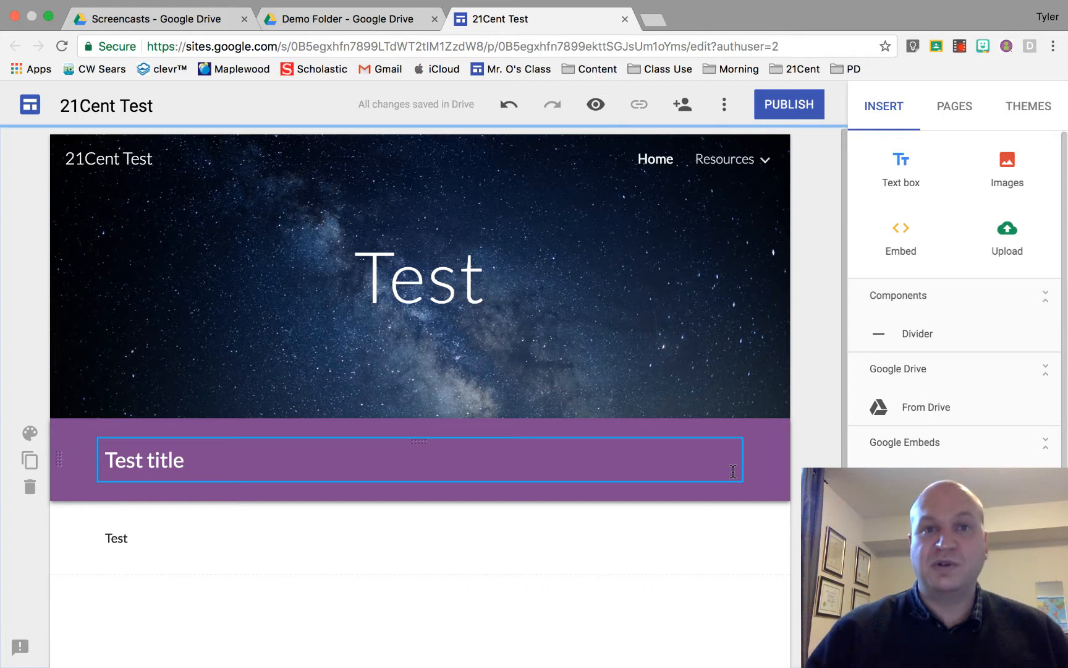
# - Insert the Drive video G4-1.mp4 onto the page beneath the Test text block
pyautogui.click(384, 592)
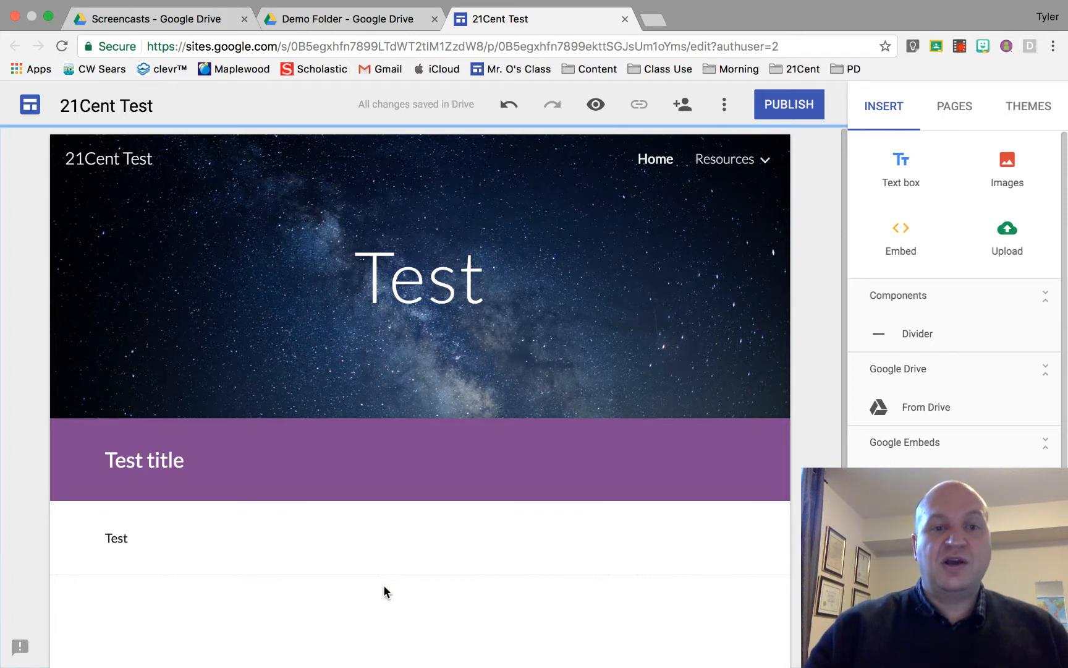
pyautogui.scroll(-3)
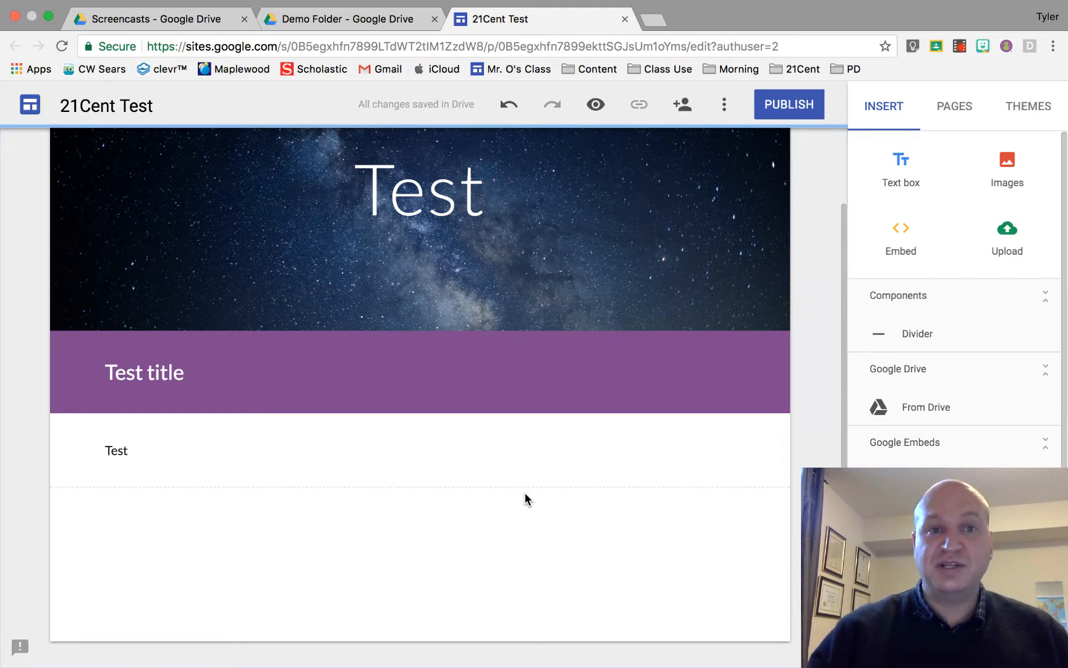
pyautogui.click(116, 450)
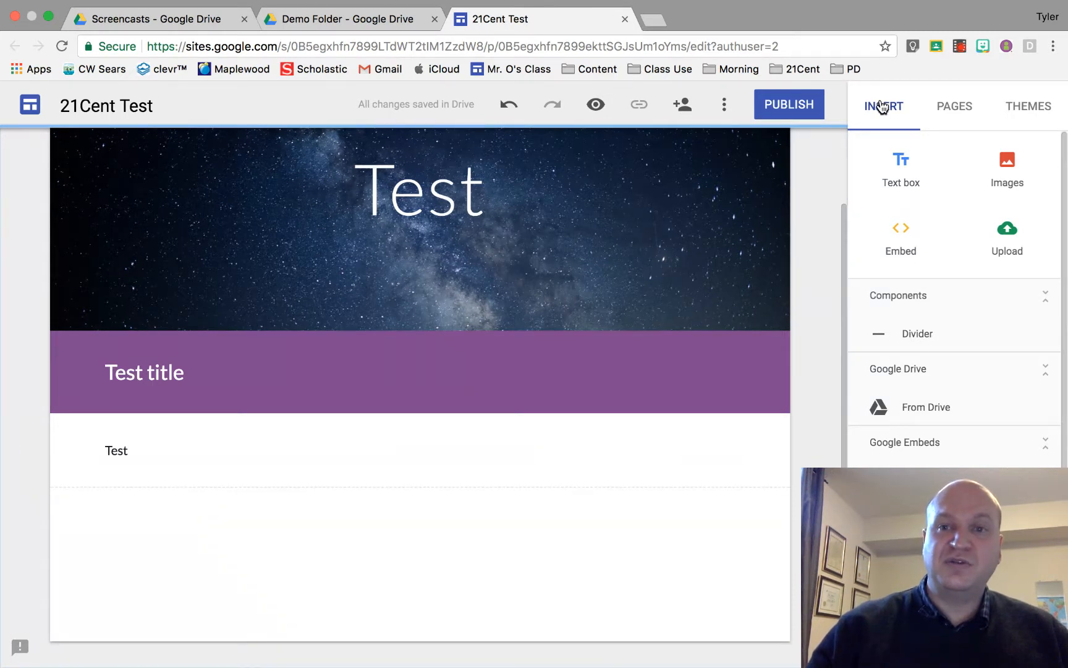
pyautogui.moveTo(912, 405)
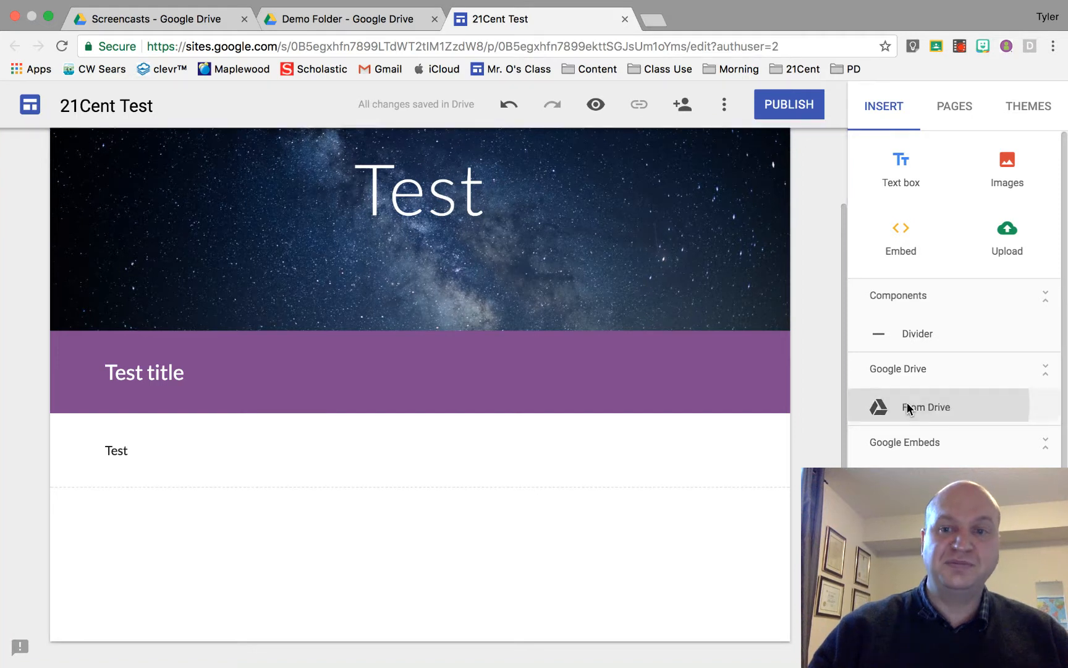
pyautogui.click(925, 407)
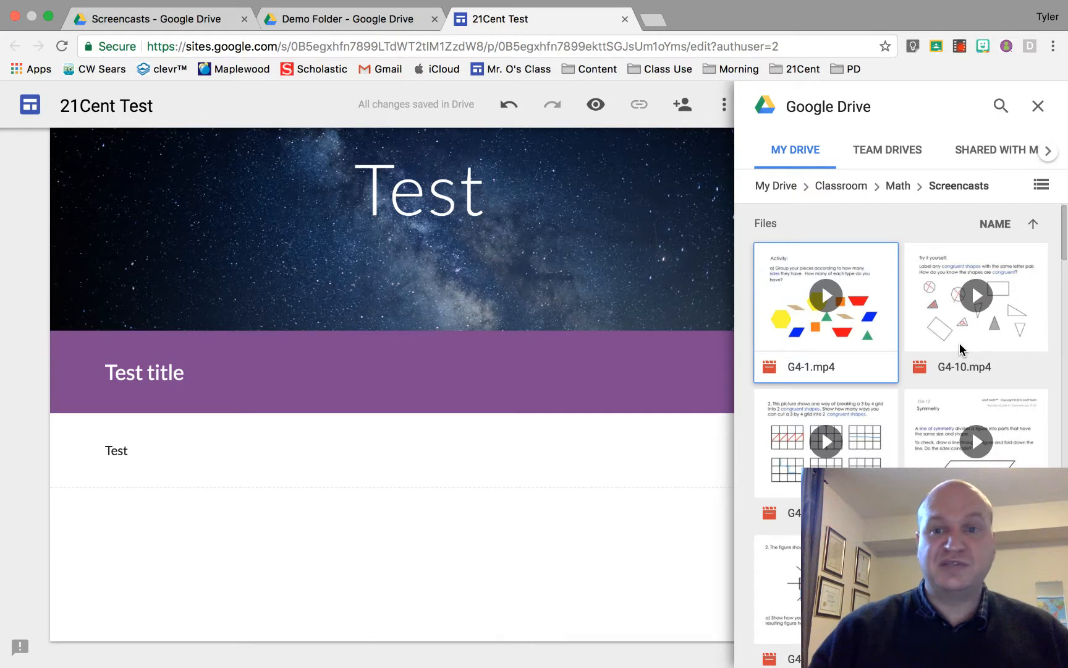
pyautogui.click(826, 314)
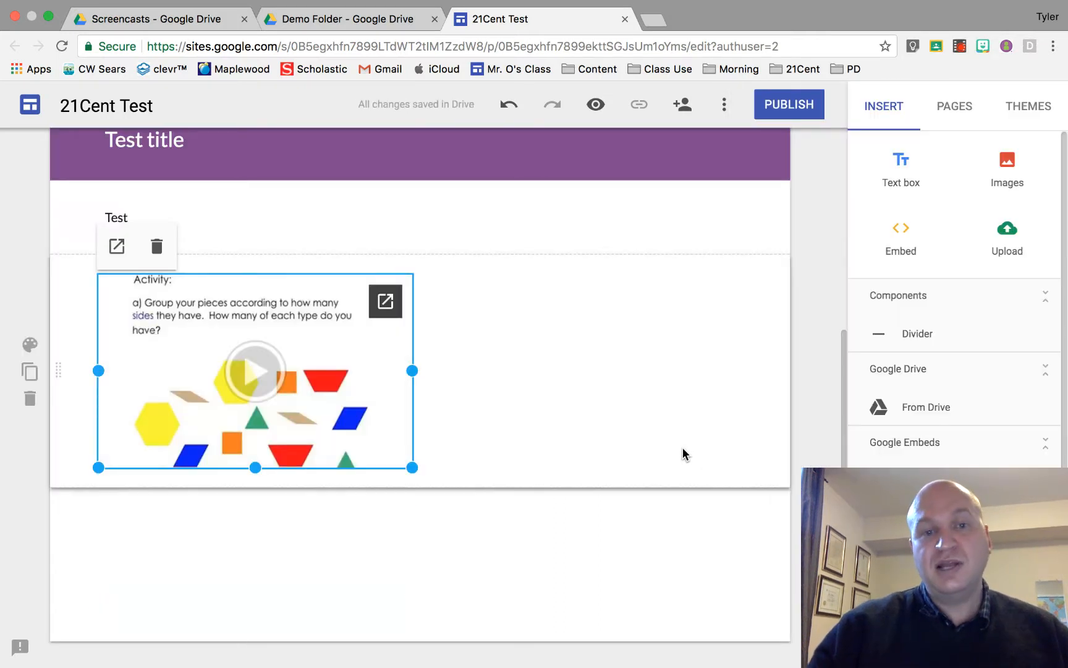
pyautogui.moveTo(415, 371)
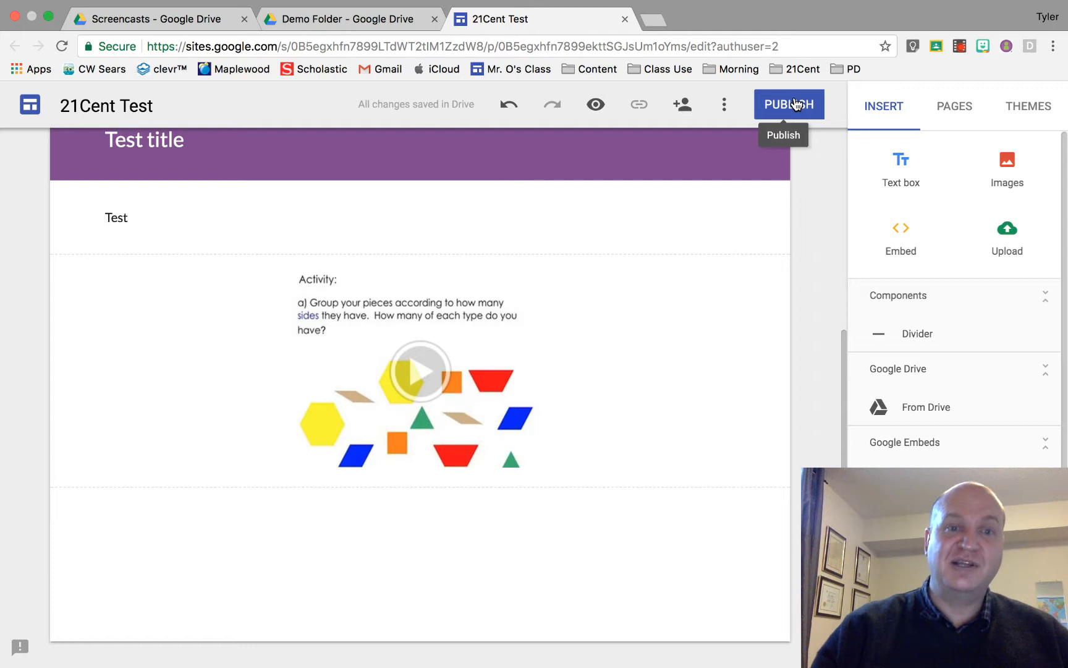
pyautogui.click(415, 373)
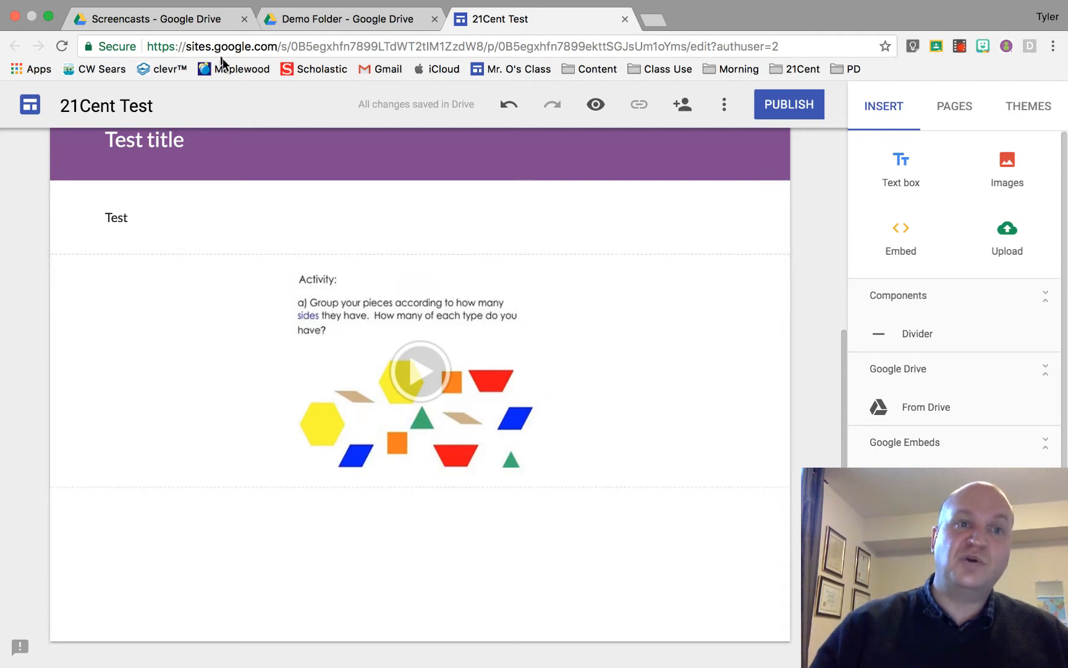
# - Return to the Drive folder of screencasts that holds G4-1.mp4
pyautogui.click(155, 19)
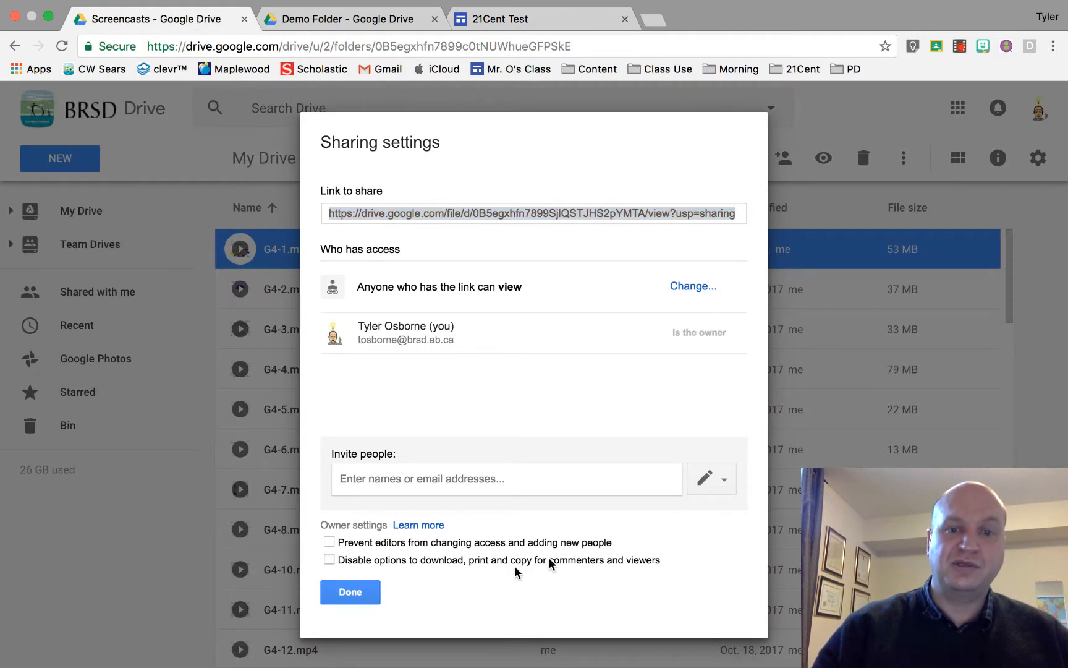
pyautogui.click(350, 592)
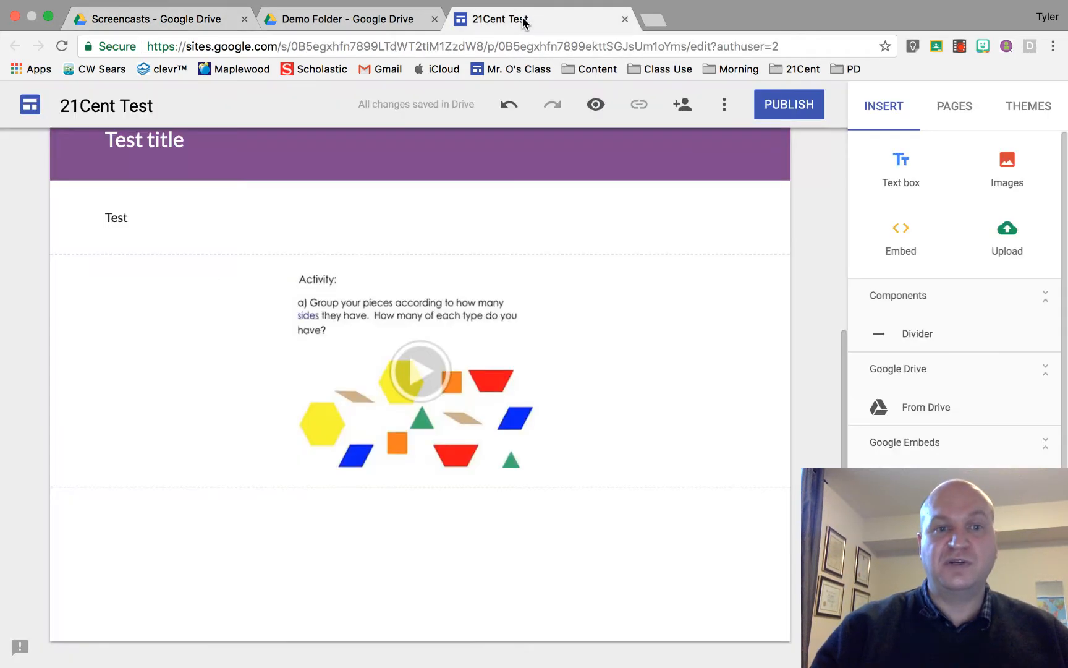
pyautogui.click(420, 372)
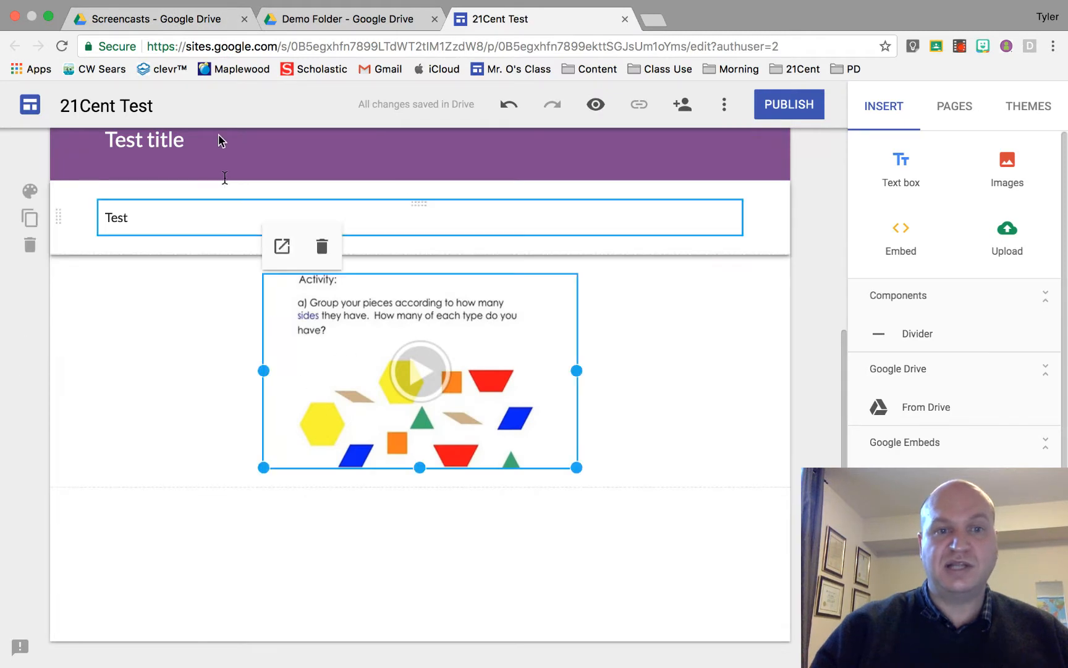
pyautogui.click(159, 18)
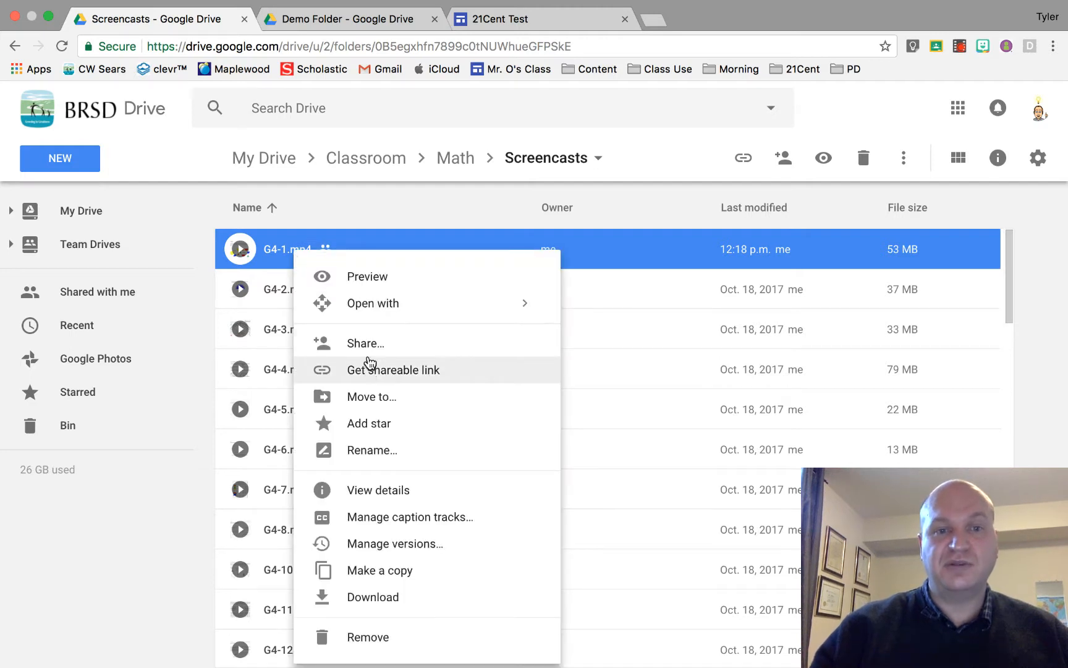
# - Bring up the advanced Sharing settings for G4-1.mp4
pyautogui.click(393, 370)
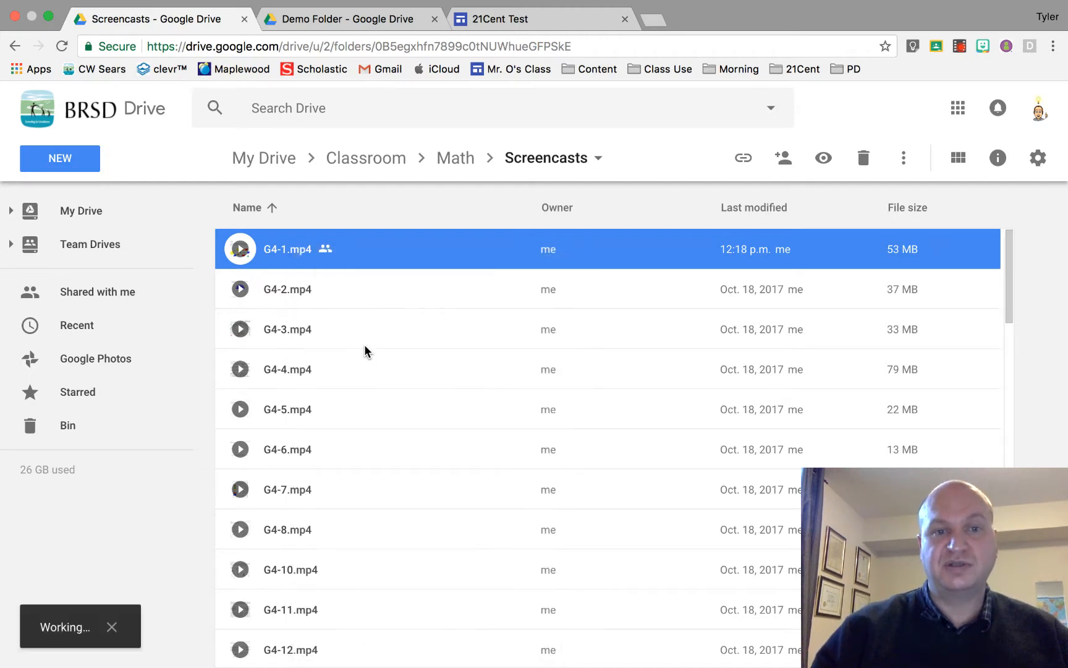
pyautogui.click(783, 158)
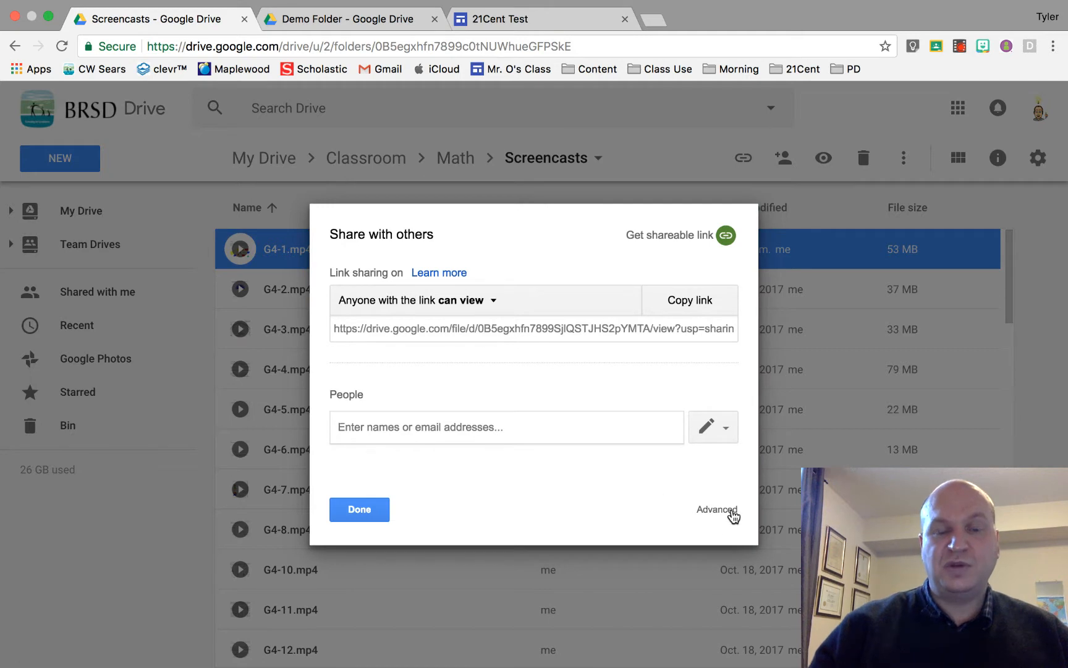
pyautogui.click(717, 510)
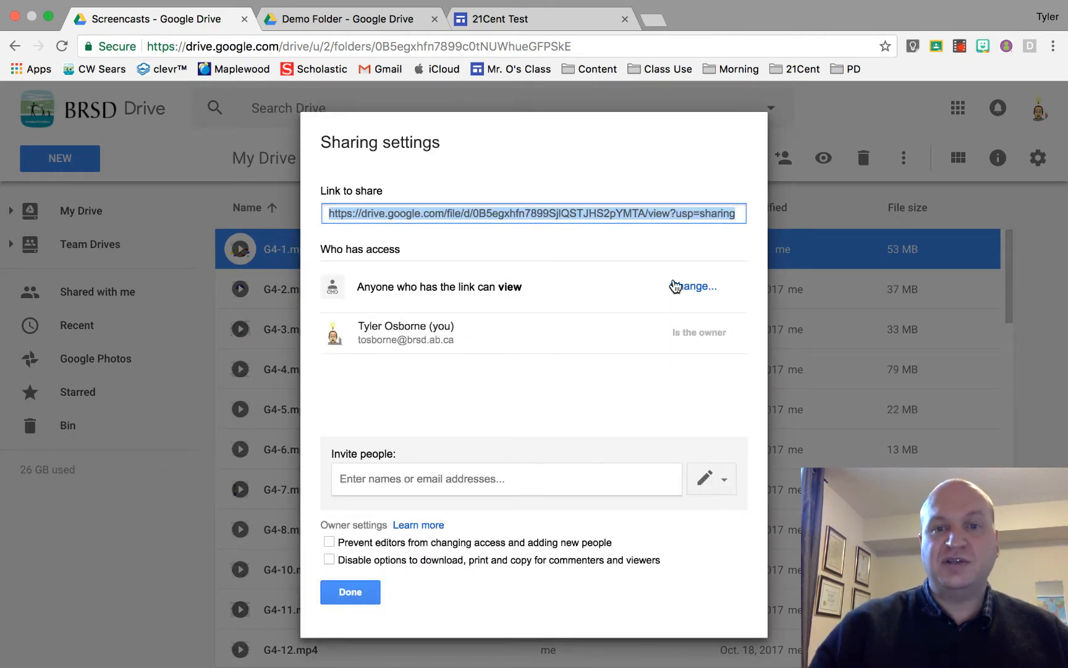
pyautogui.moveTo(690, 294)
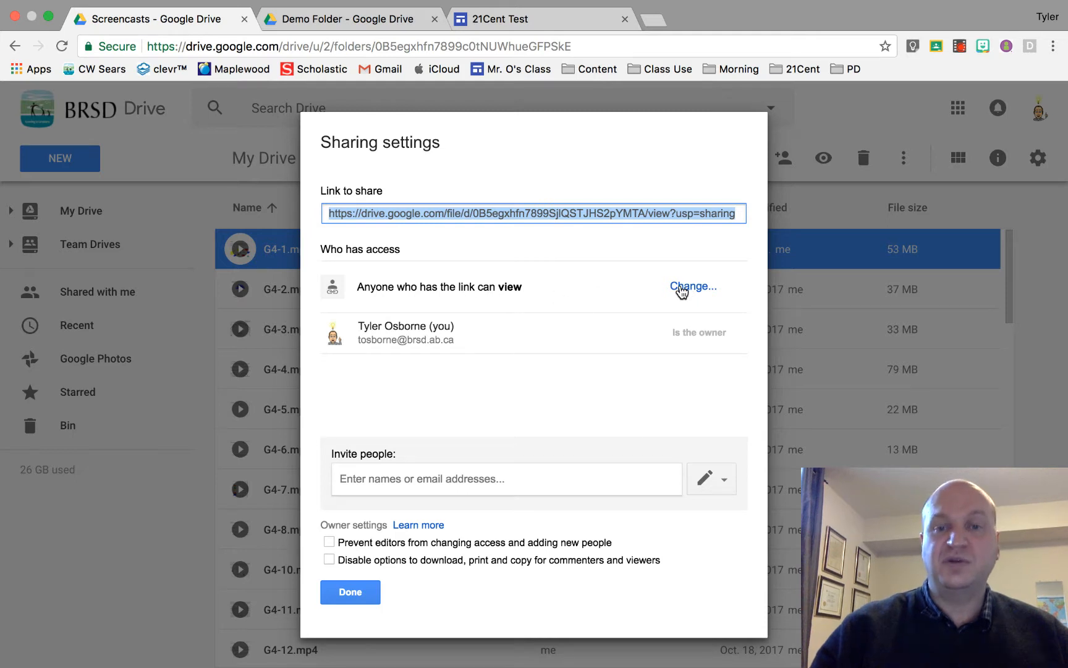
# - Set link sharing to 'On – Anyone with the link' can view, and save it
pyautogui.click(693, 287)
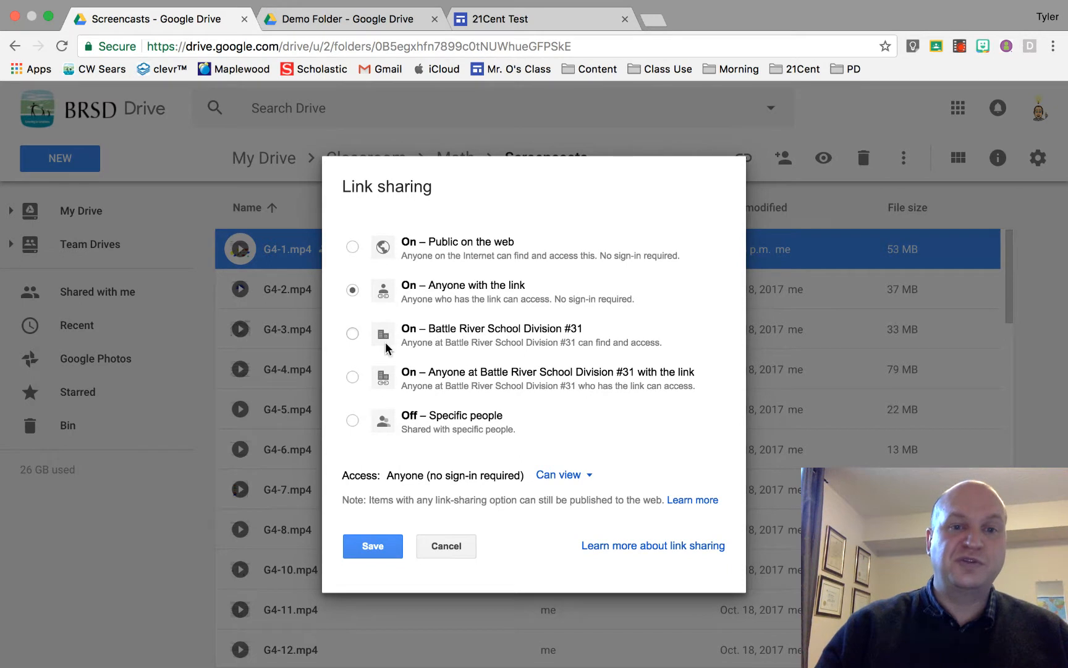
pyautogui.moveTo(386, 392)
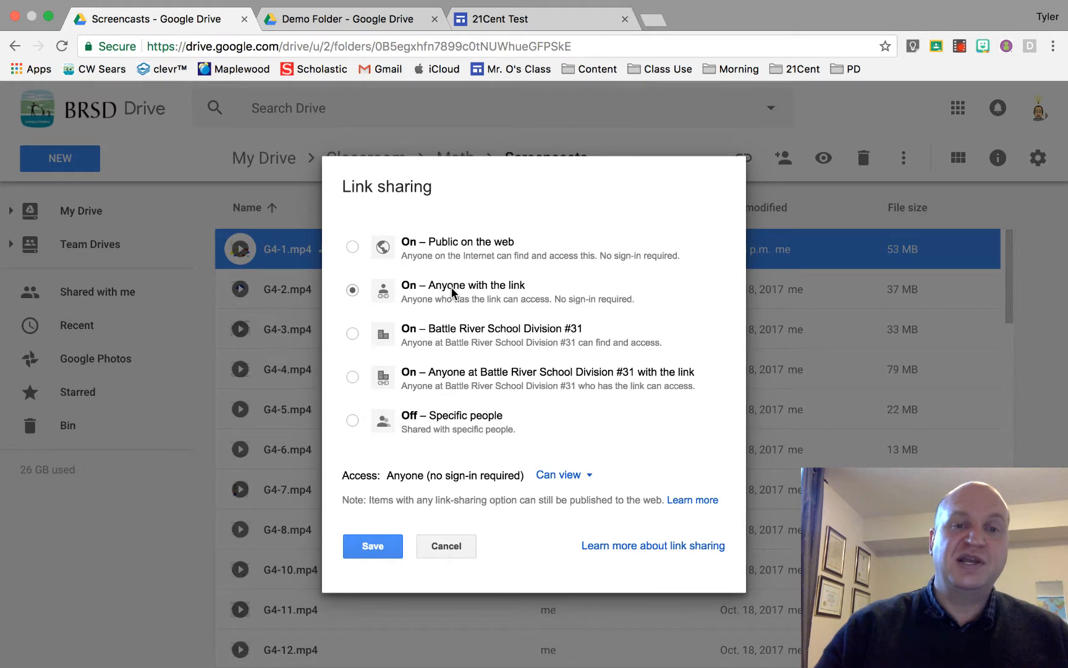
pyautogui.moveTo(435, 295)
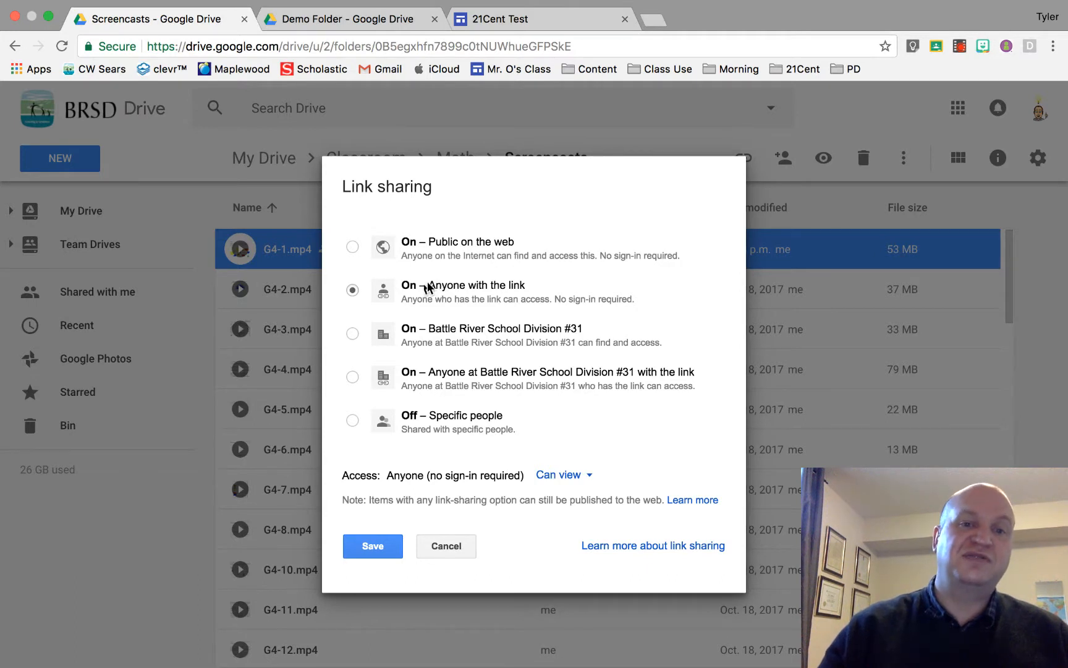
pyautogui.moveTo(425, 299)
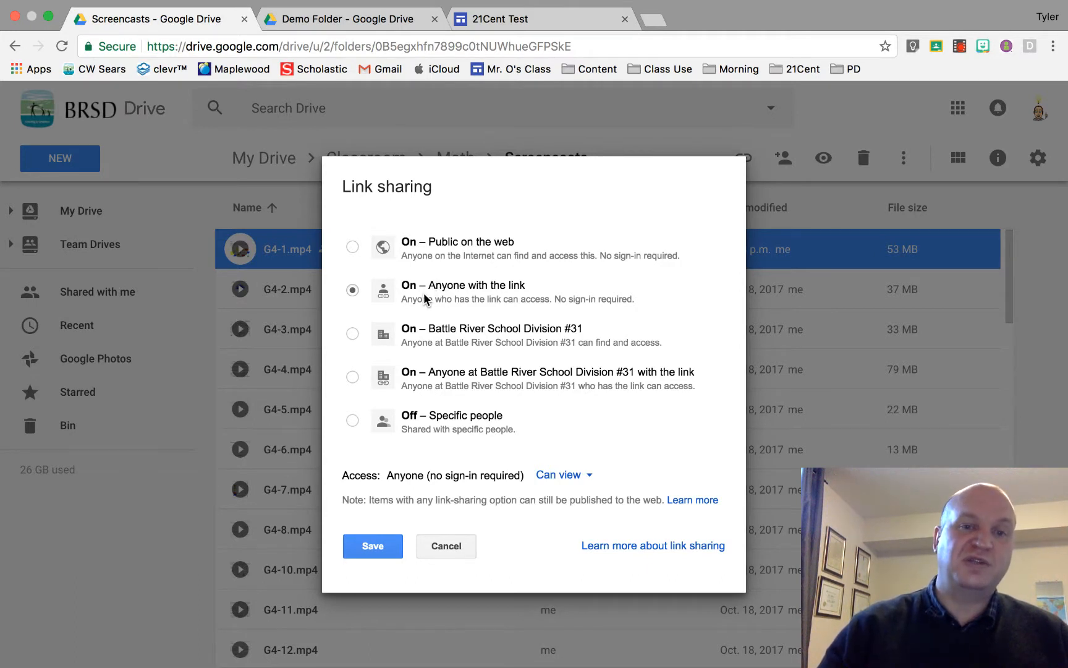
pyautogui.click(373, 547)
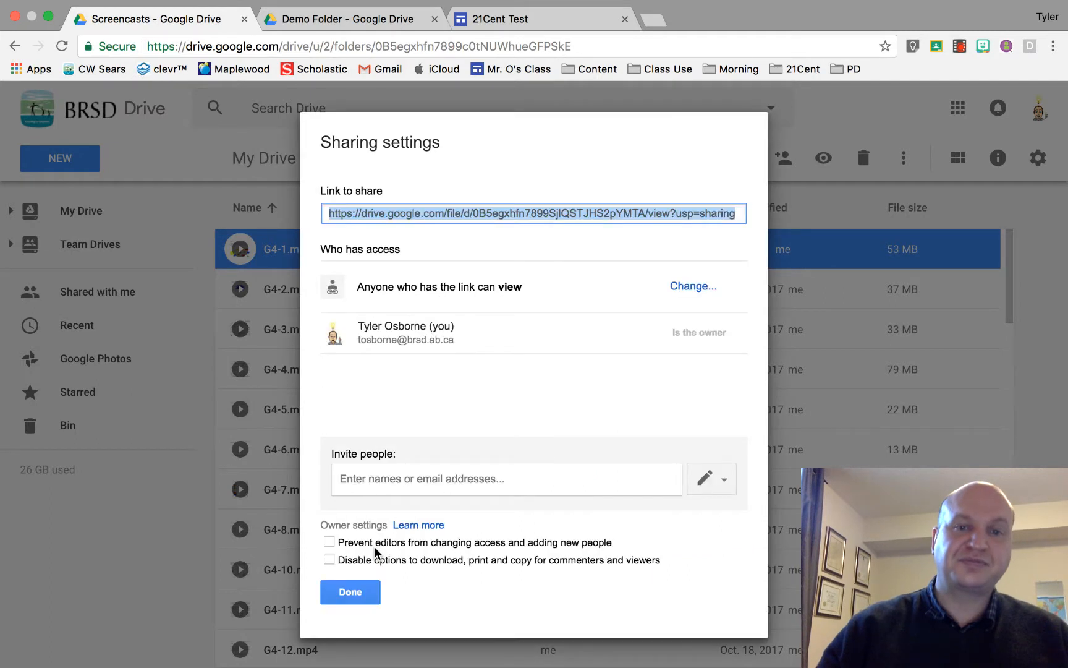
pyautogui.moveTo(507, 287)
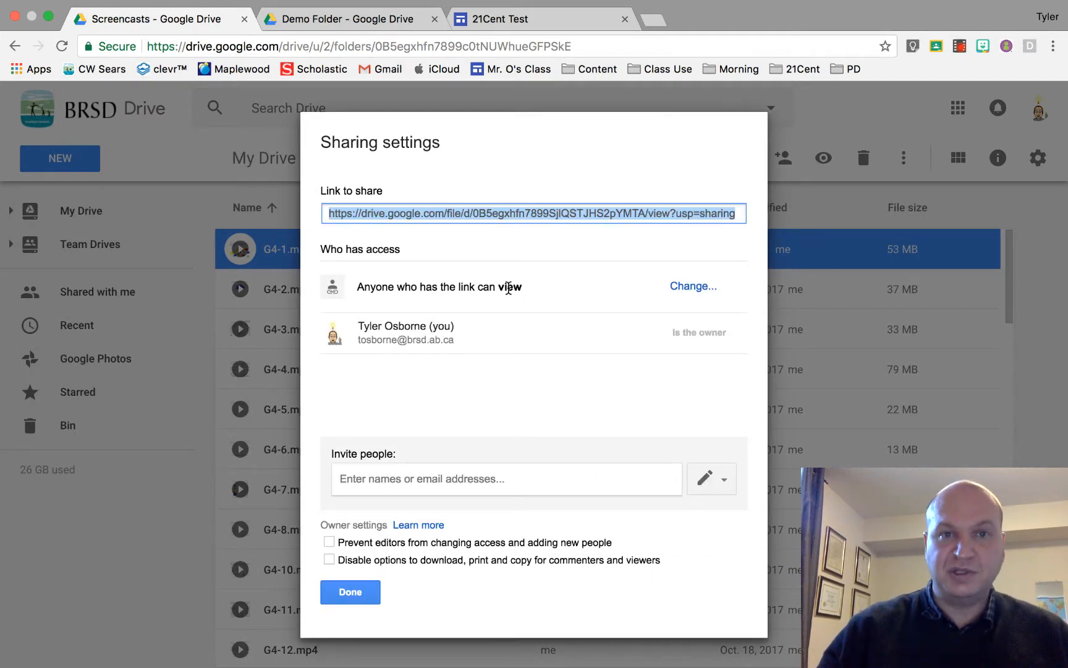
pyautogui.moveTo(412, 555)
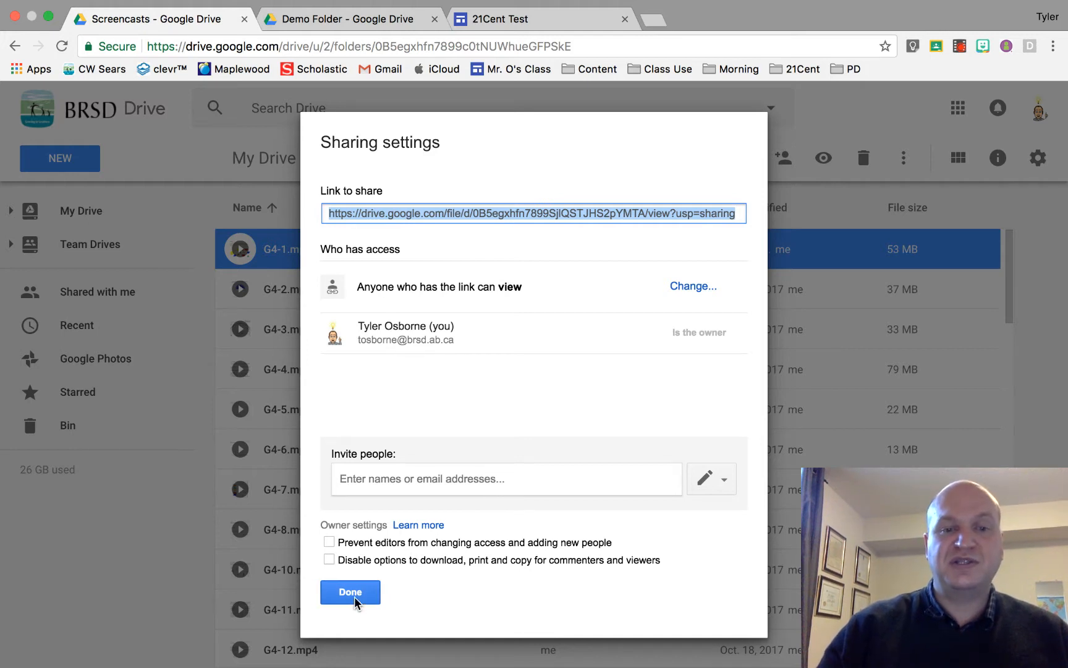
# - Finish the sharing settings and return to the 21Cent Test site editor
pyautogui.click(350, 592)
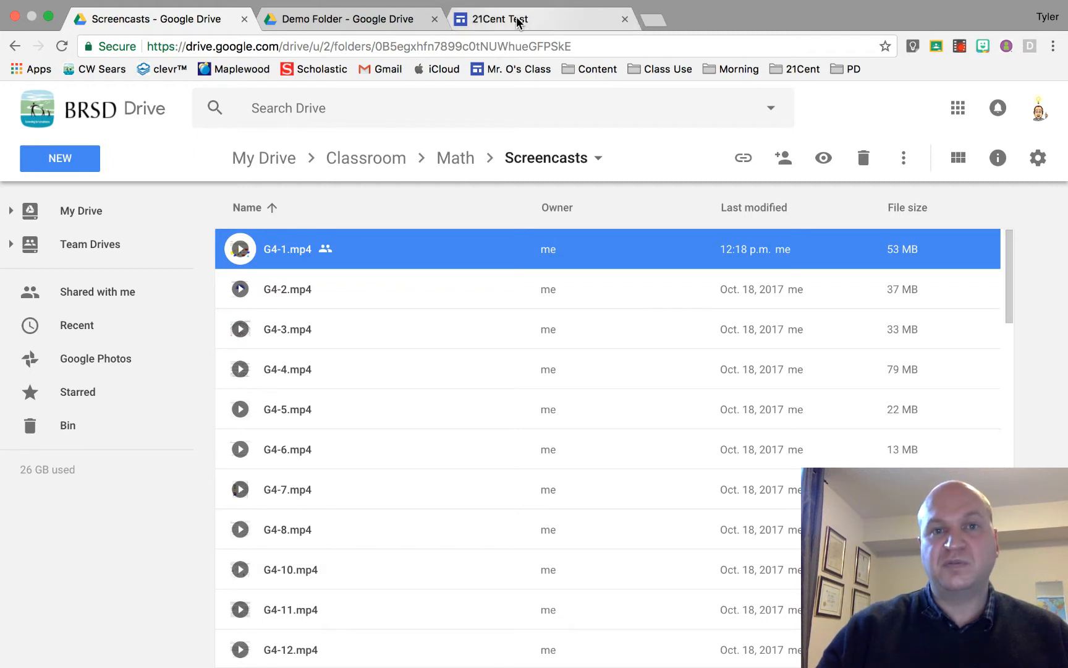
pyautogui.click(507, 19)
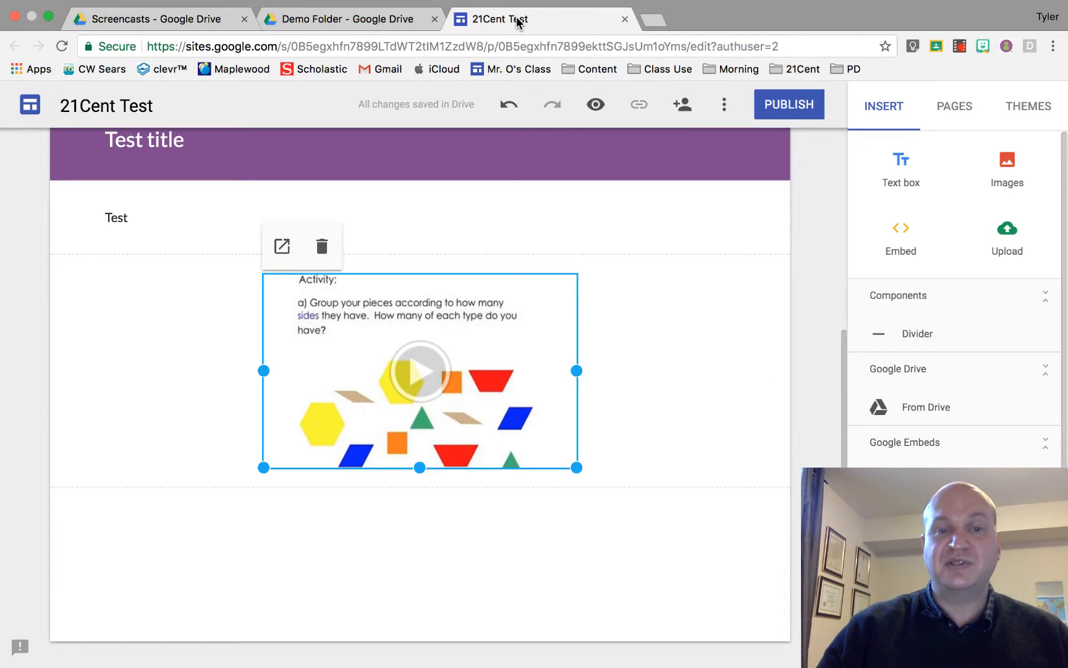
pyautogui.moveTo(806, 110)
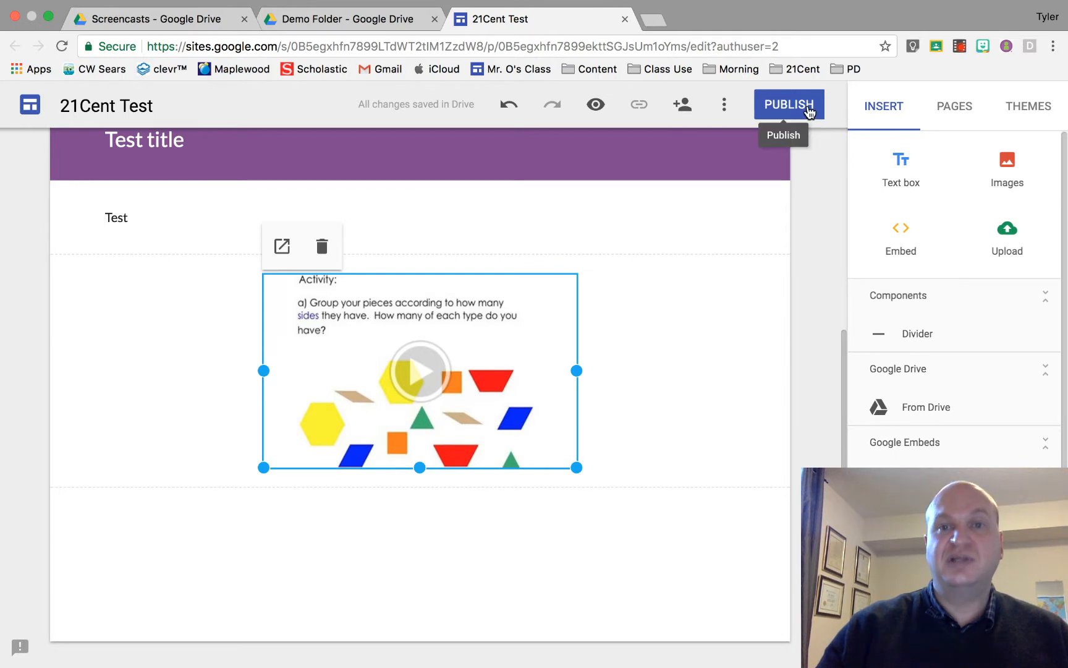
pyautogui.moveTo(764, 114)
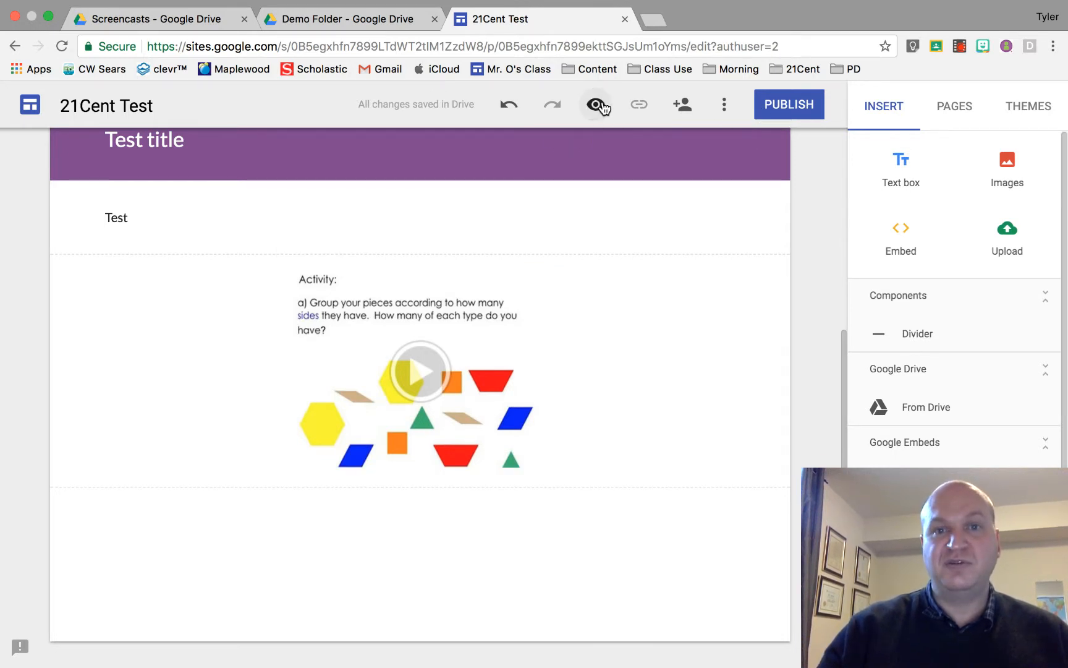
# - Preview the page and play, then pause, the embedded G4-1 video
pyautogui.click(596, 103)
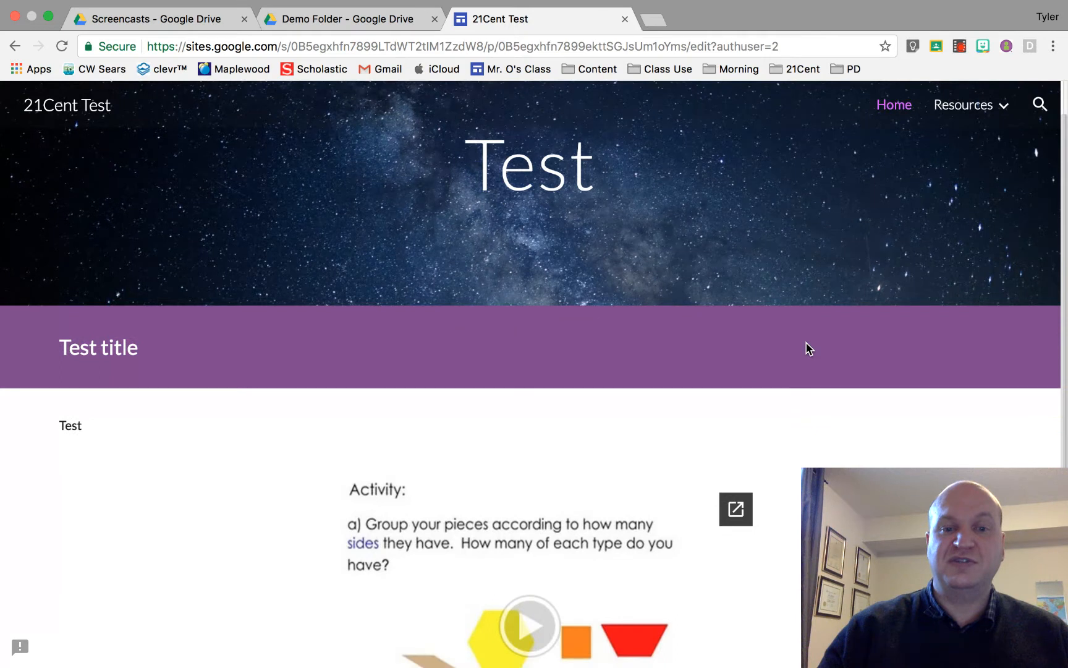
pyautogui.scroll(-3)
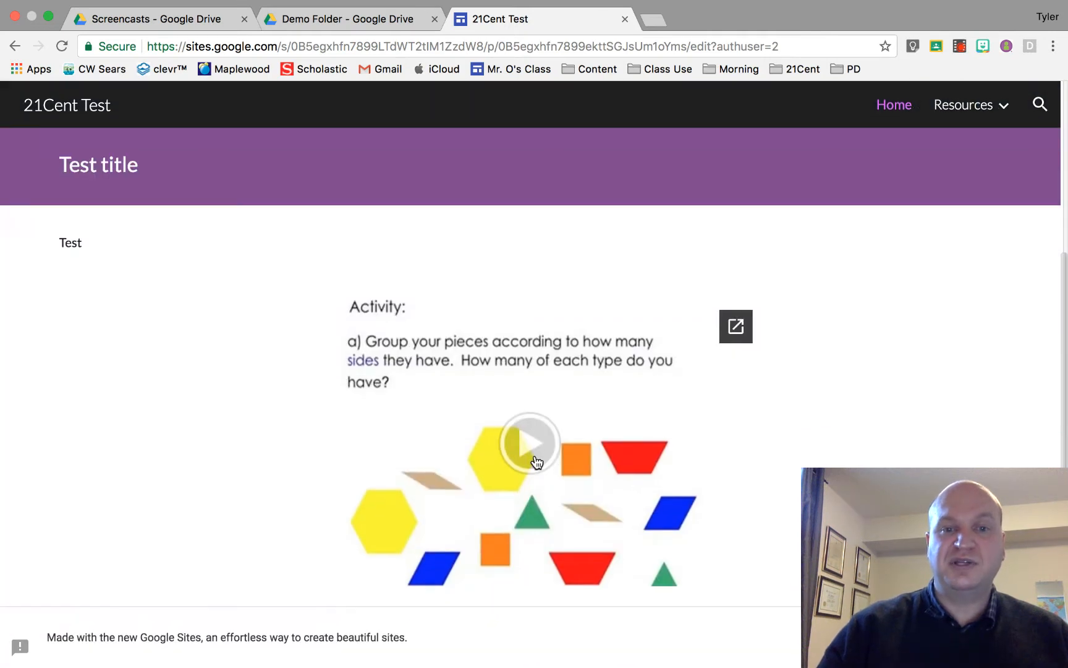
pyautogui.click(529, 444)
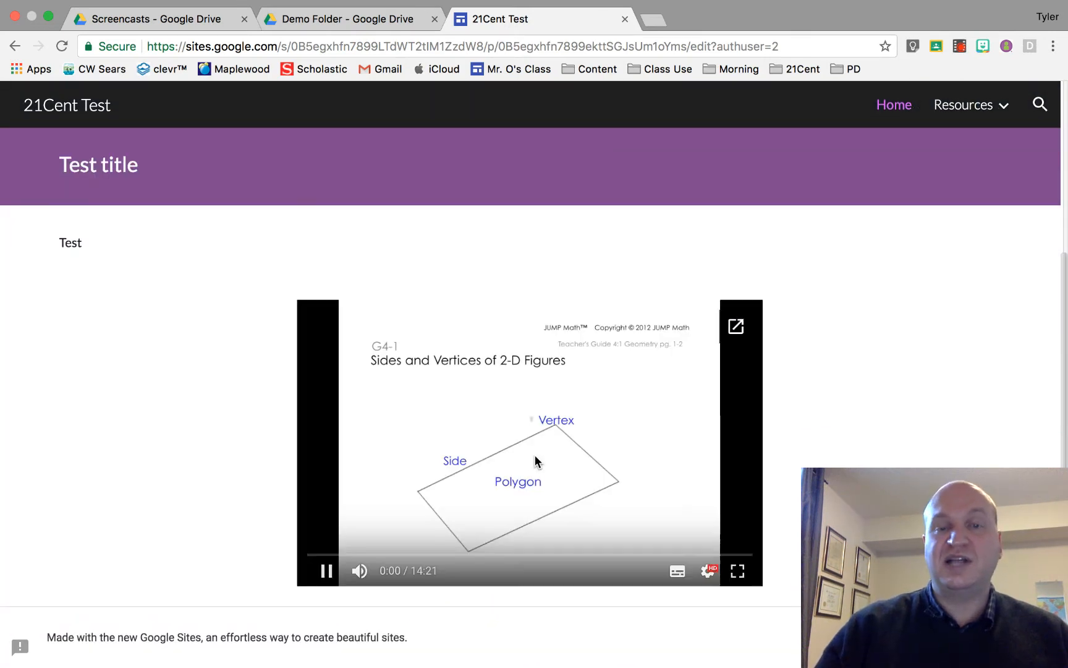
pyautogui.click(326, 571)
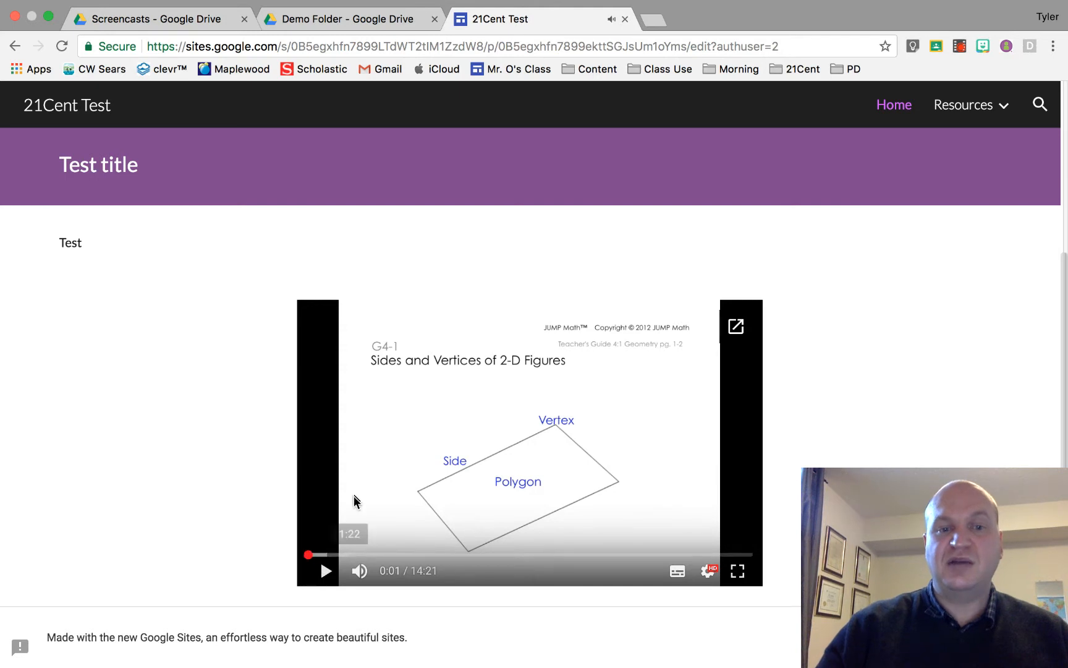
pyautogui.moveTo(567, 516)
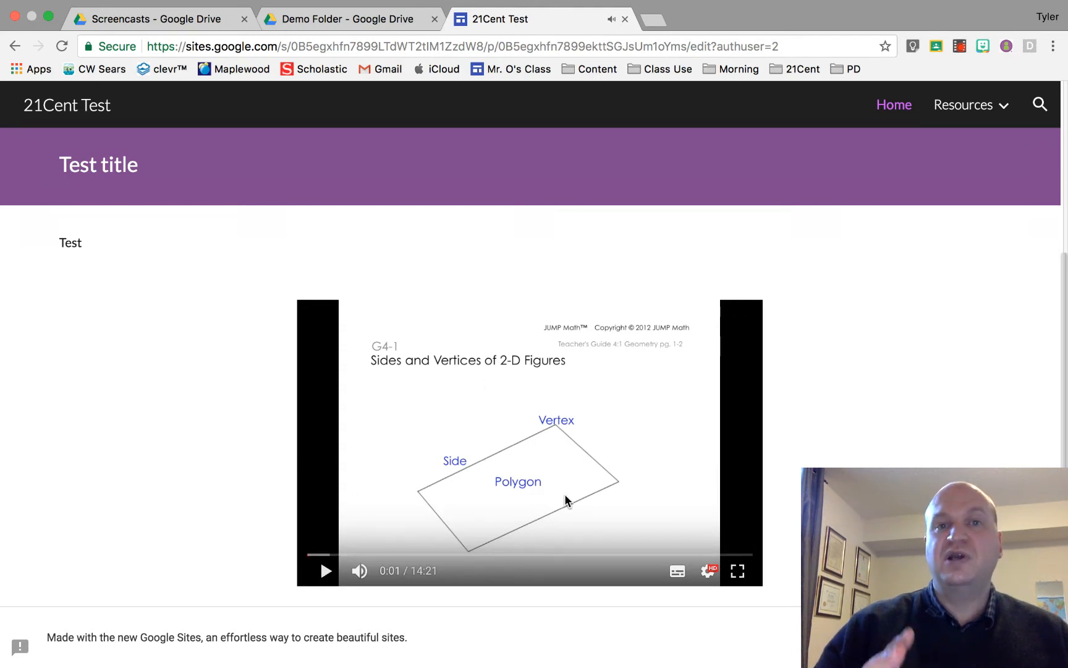